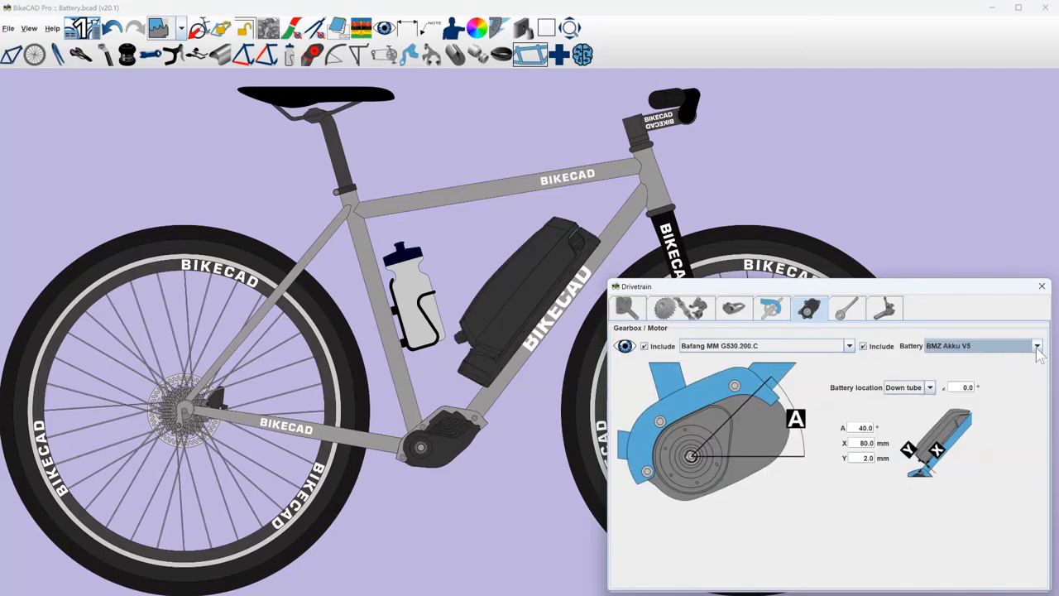
# - Try Bosch battery models, then set the down-tube battery to Shimano BT-E6000
pyautogui.click(1037, 346)
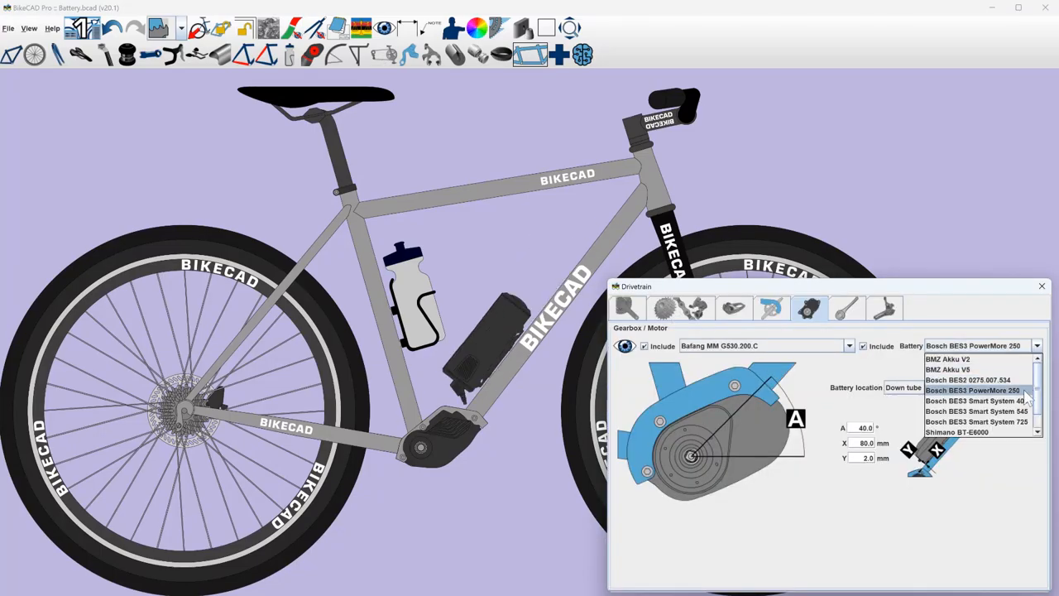
pyautogui.click(977, 413)
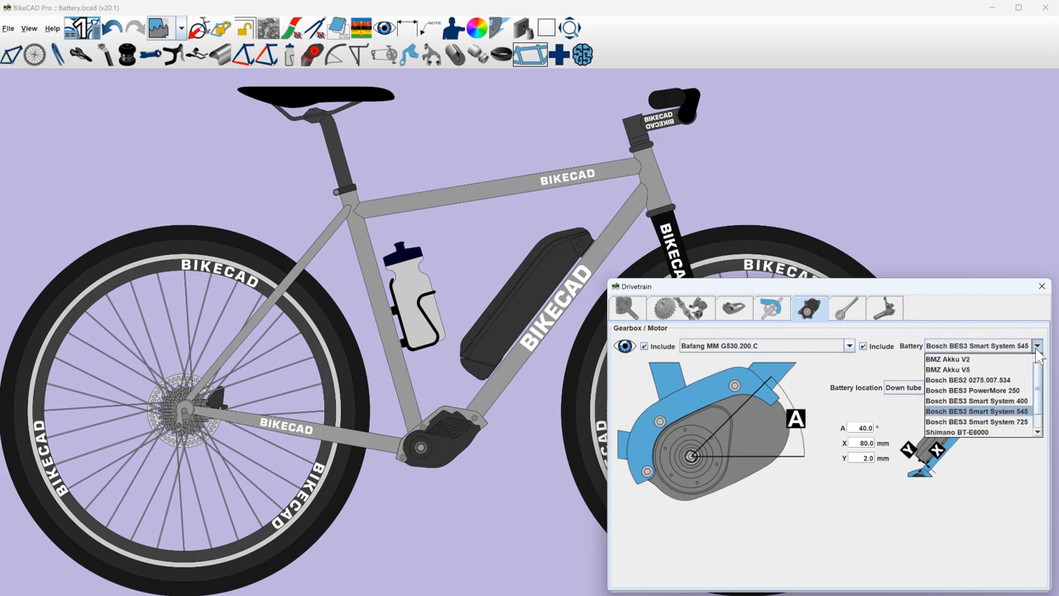
pyautogui.click(979, 430)
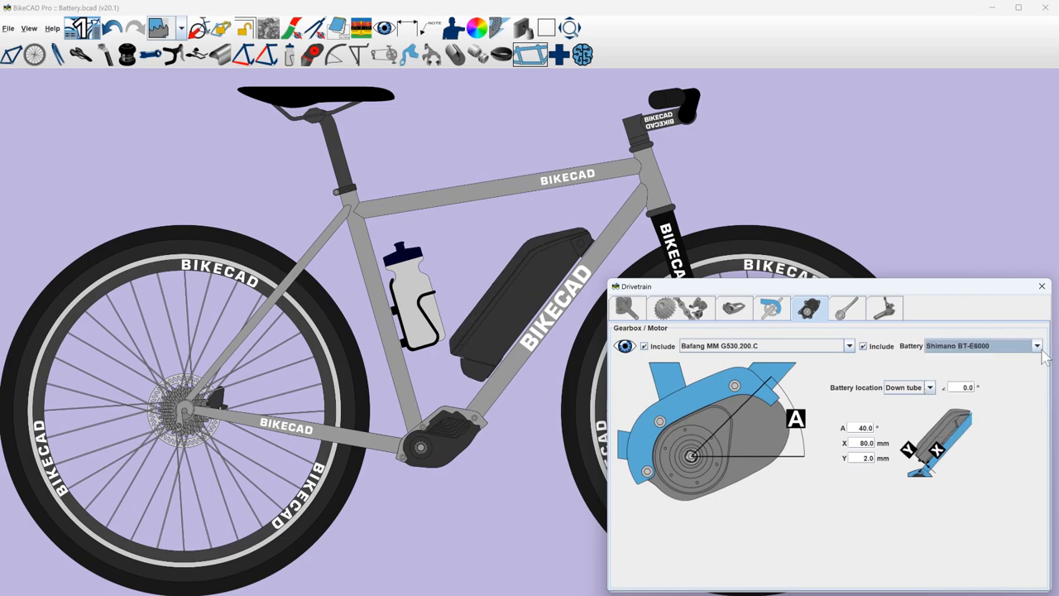
pyautogui.click(1033, 347)
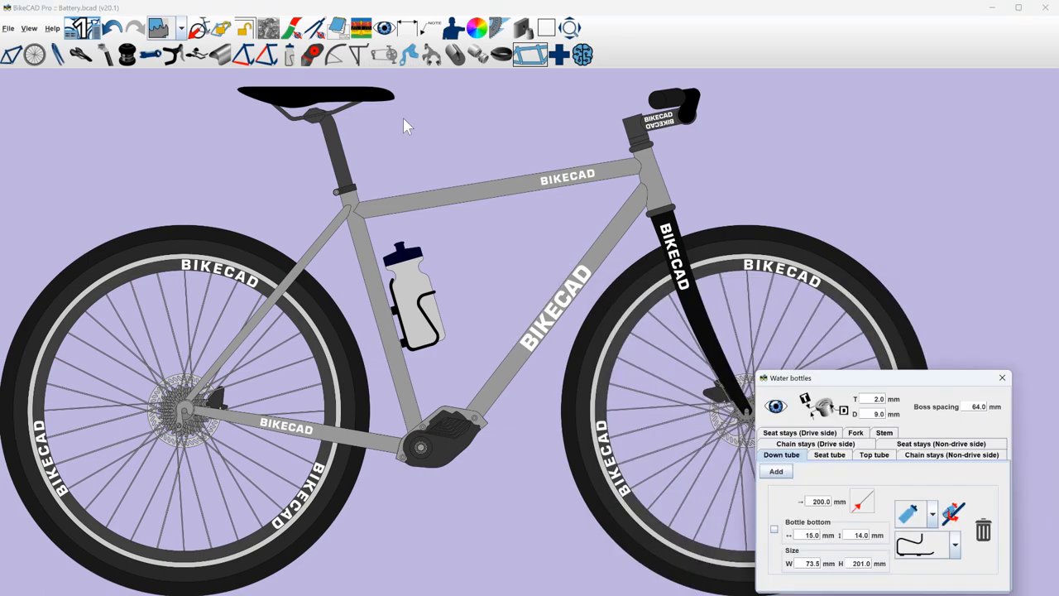
# - Enable a bottle on the down tube mount and view the bottle type choices
pyautogui.click(776, 531)
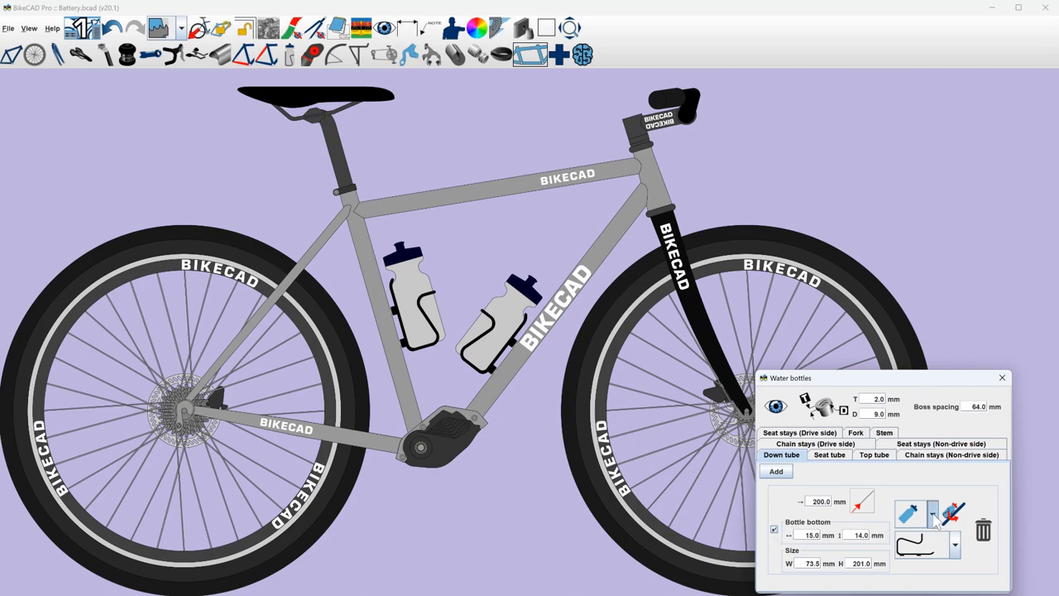
pyautogui.click(912, 516)
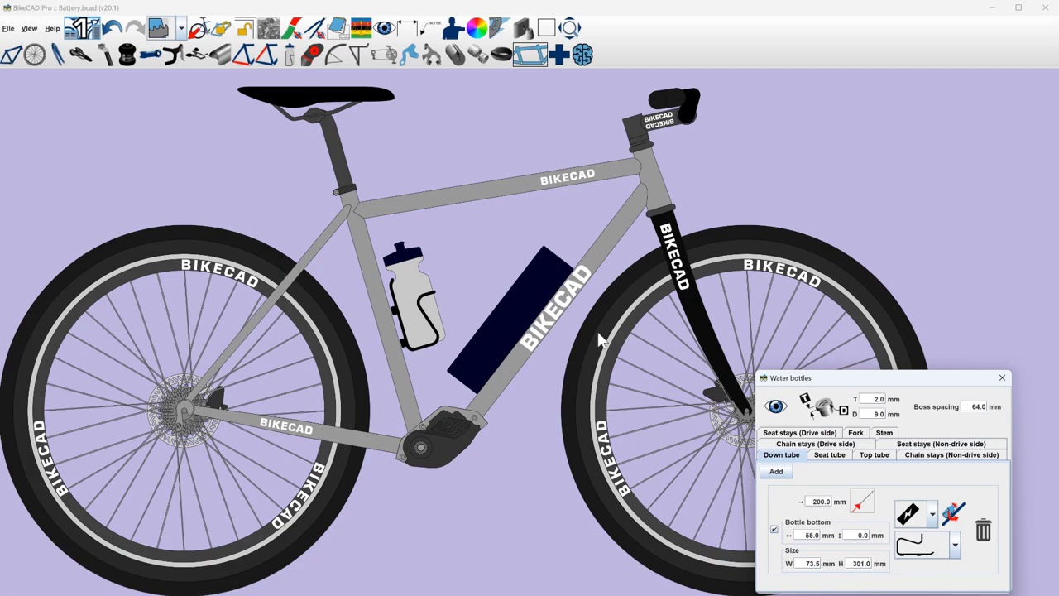
pyautogui.moveTo(534, 317)
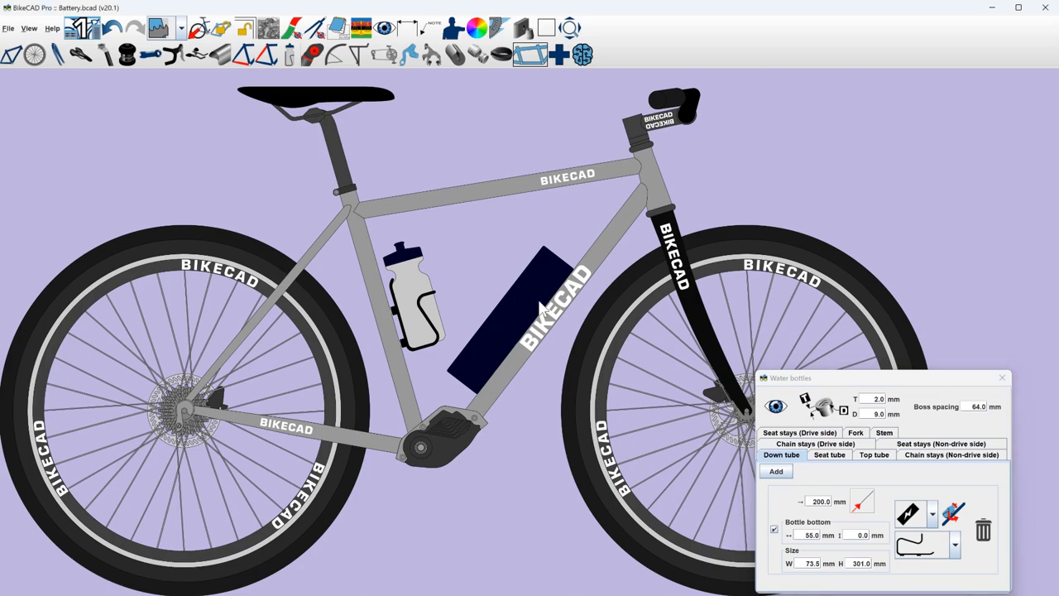